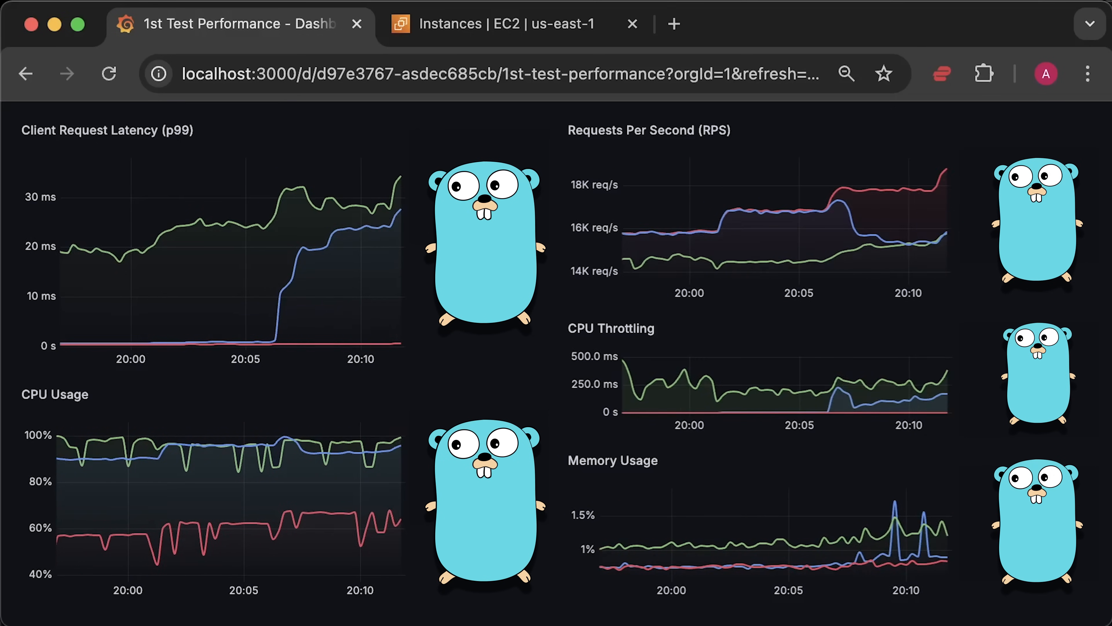
- Refresh the running EC2 instances and select the first instance to review its details
left_click(493, 23)
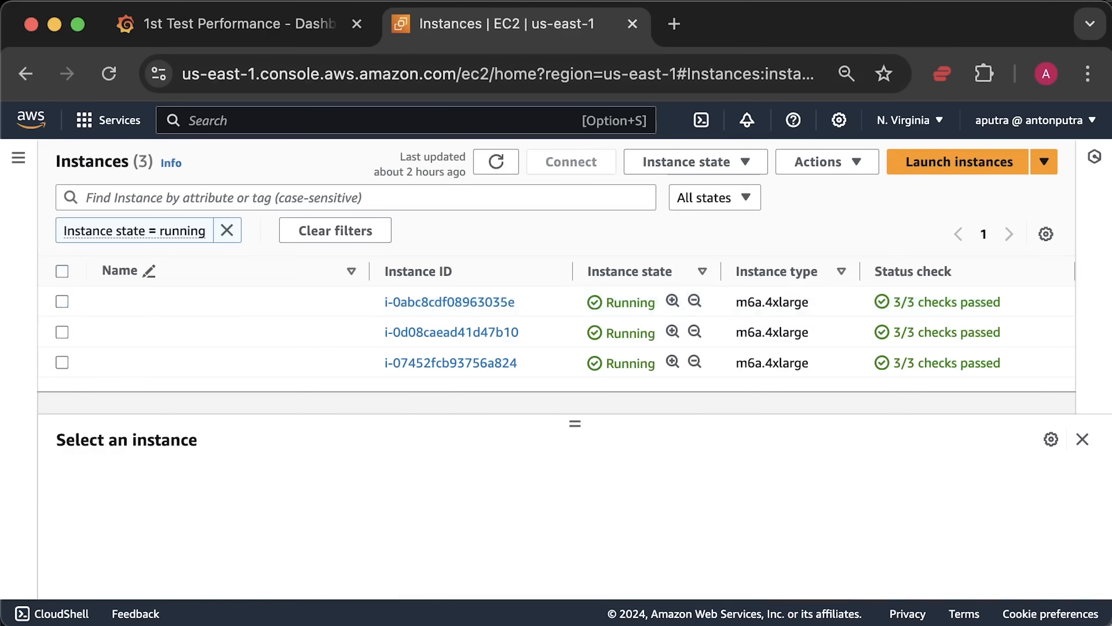
left_click(496, 161)
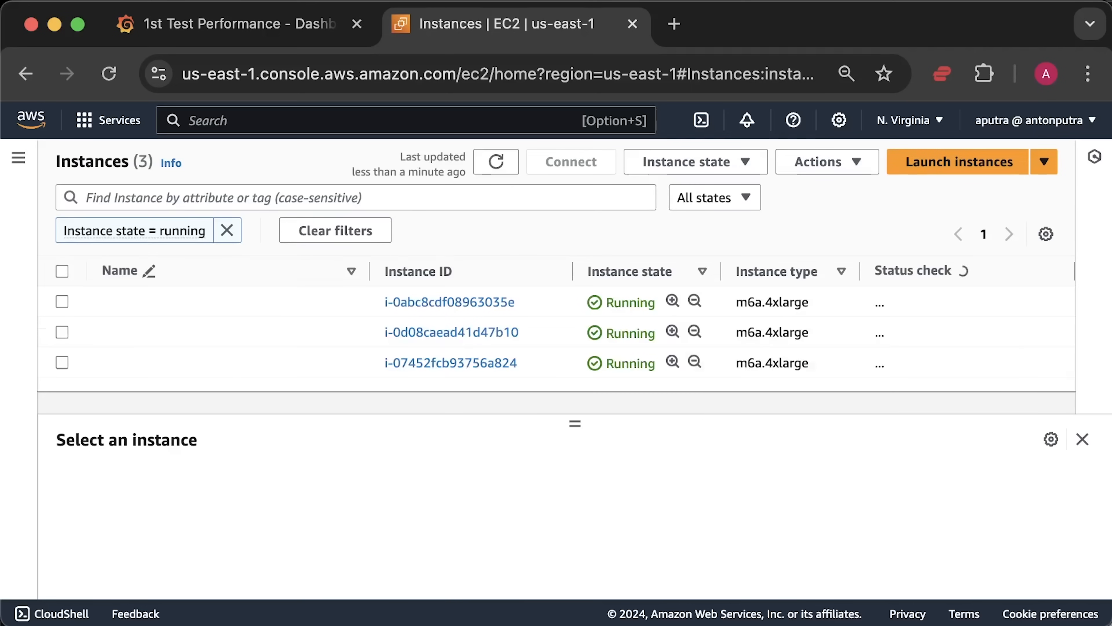
left_click(62, 301)
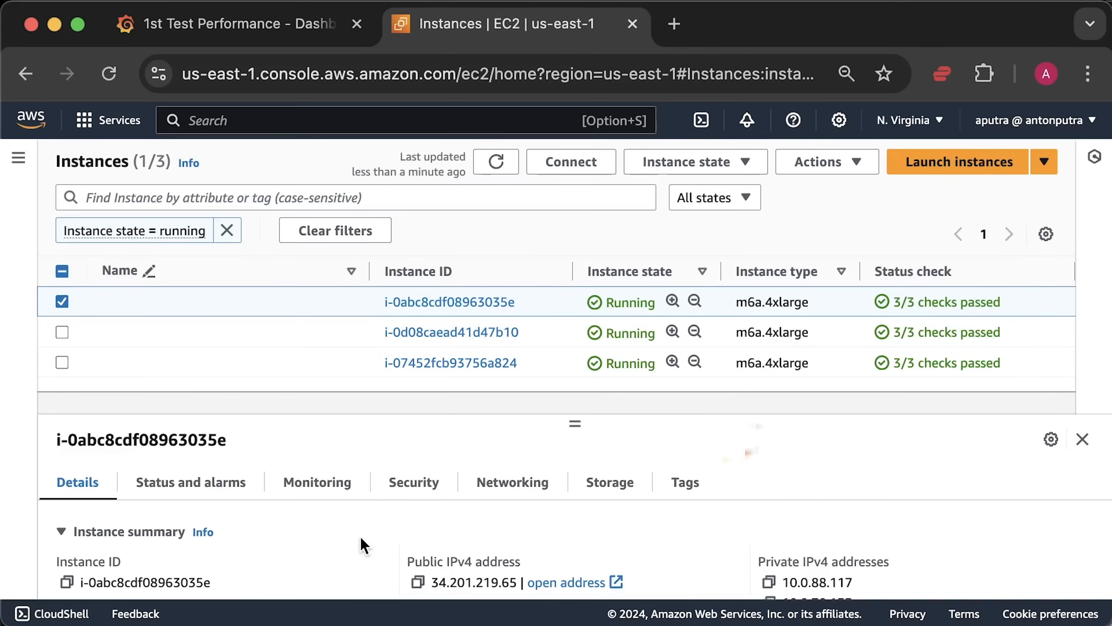
scroll("right", 3)
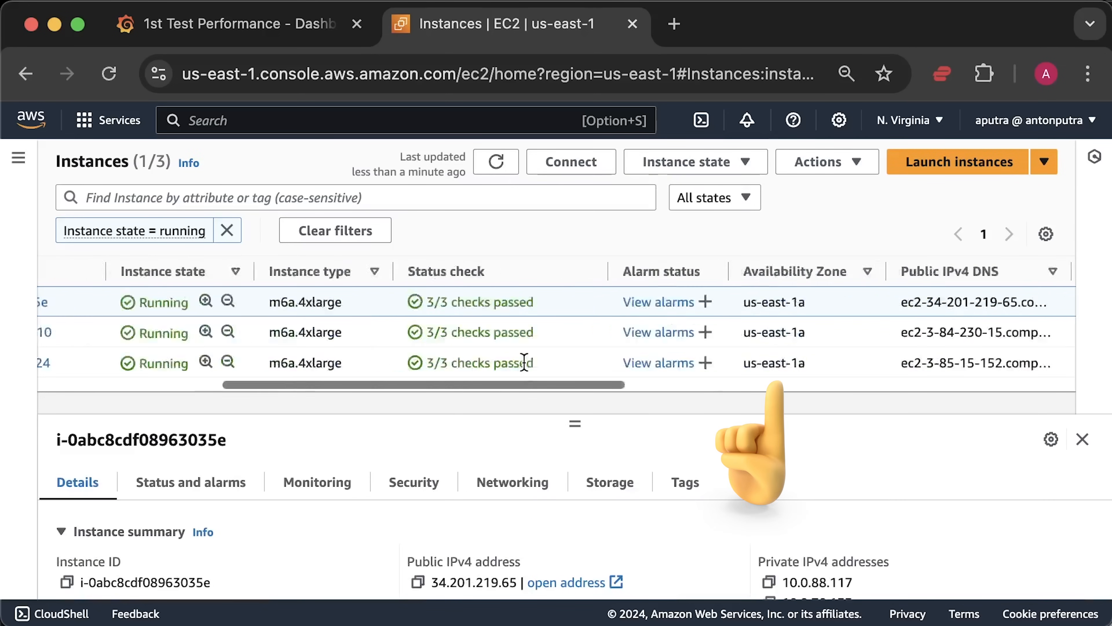
scroll("left", 3)
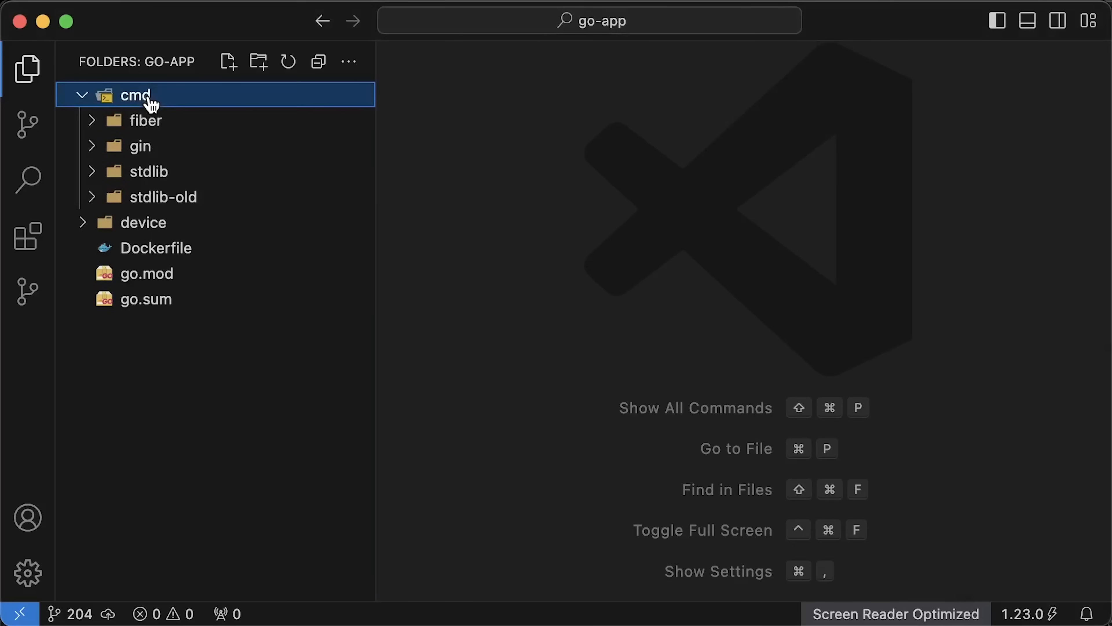
- Review cmd/stdlib/stdlib.go, reading down through its HTTP handlers
left_click(148, 171)
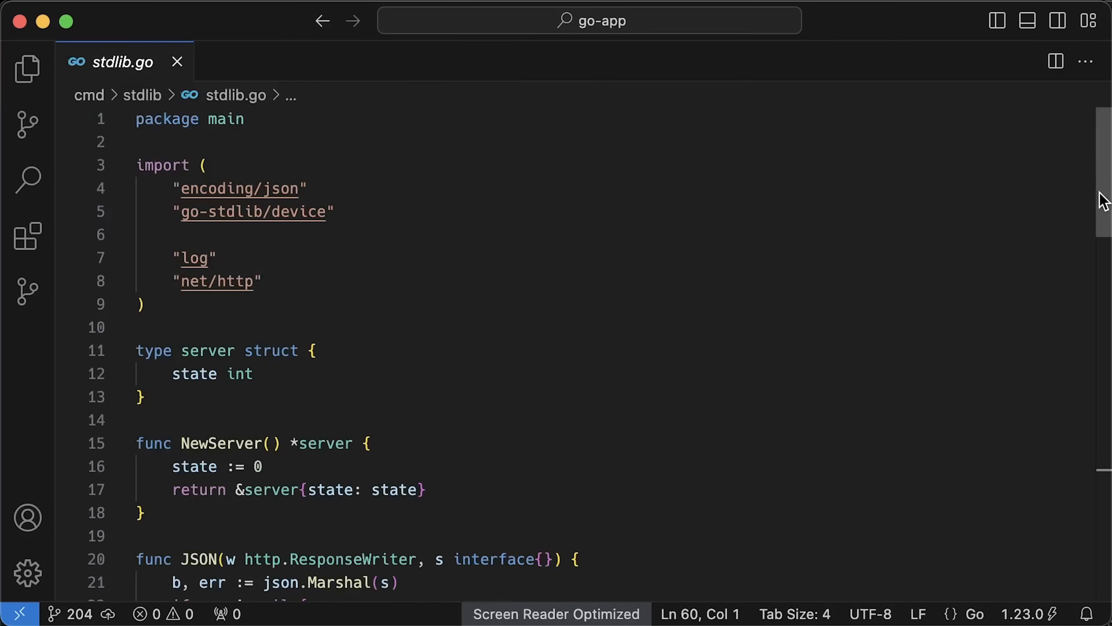
scroll("down", 3)
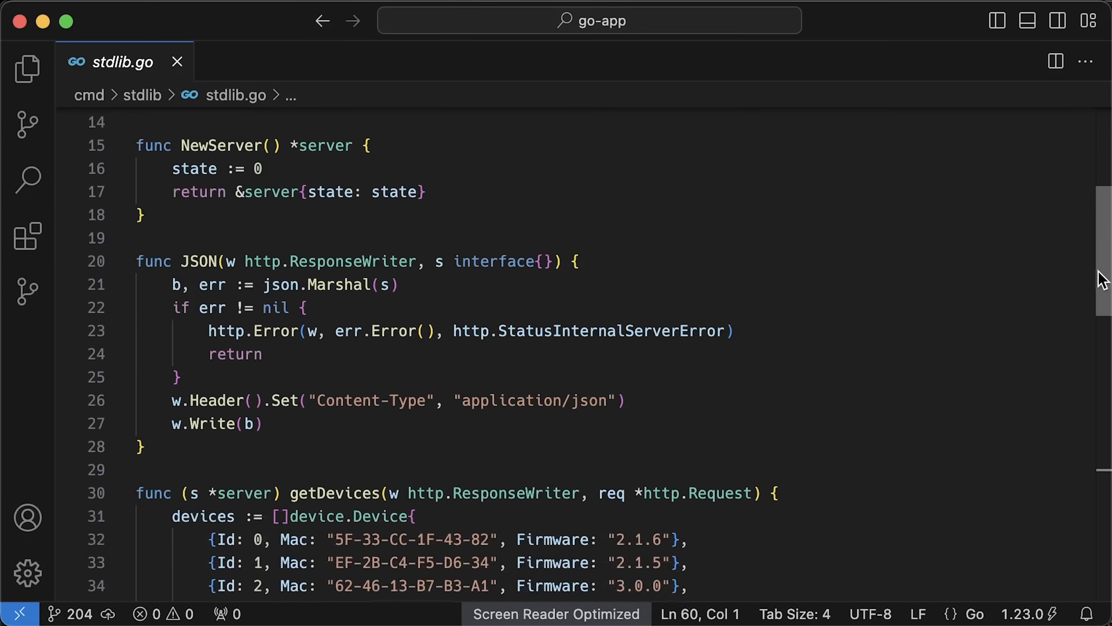
scroll("down", 3)
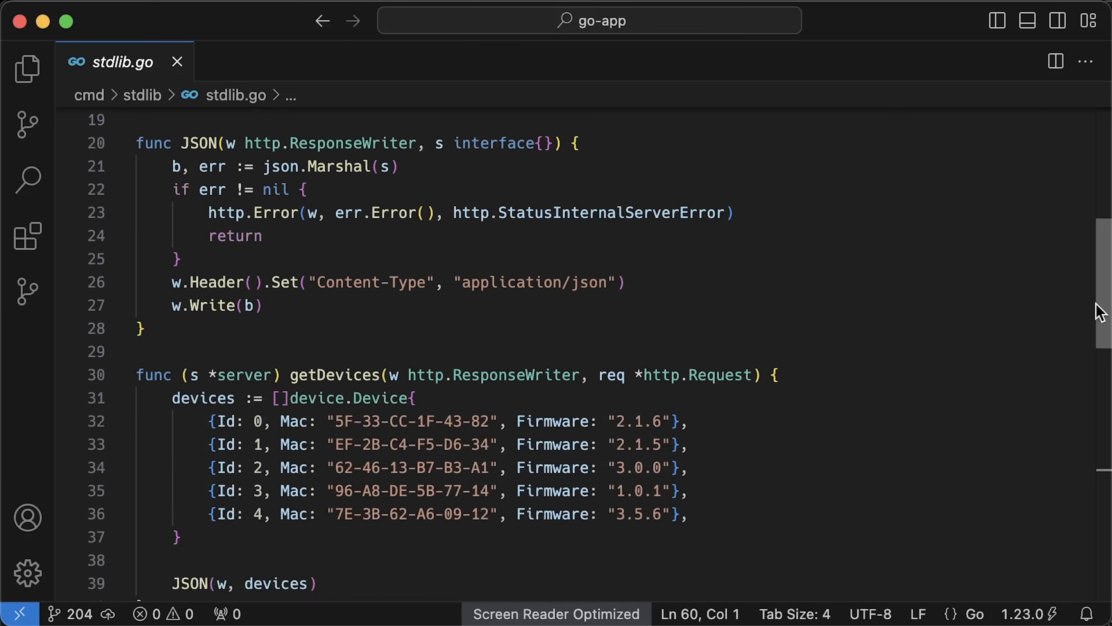
scroll("down", 3)
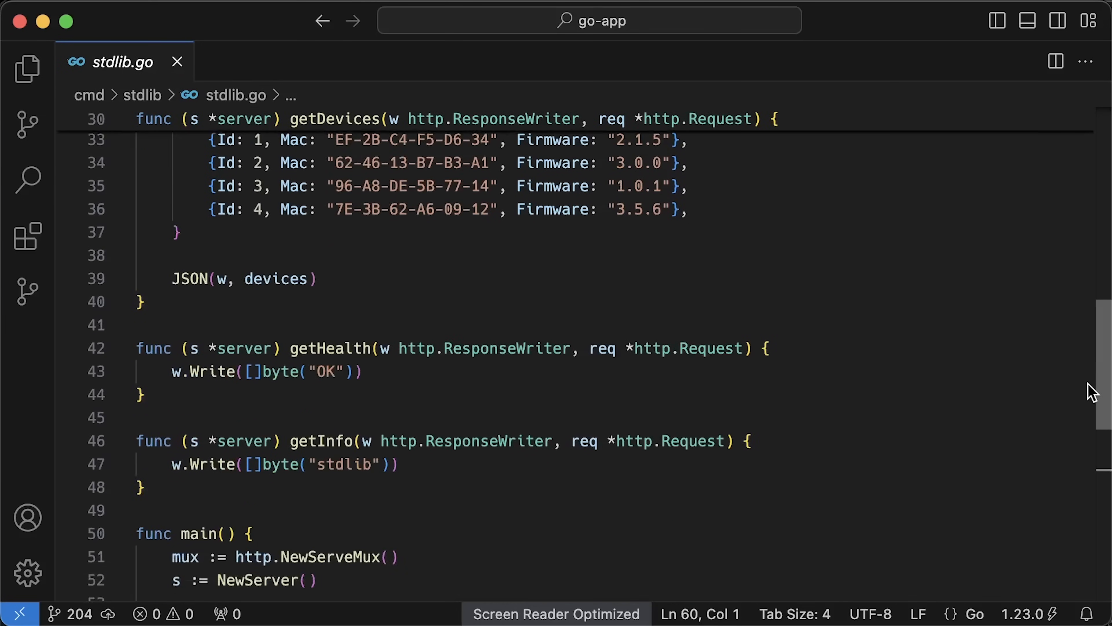
scroll("down", 3)
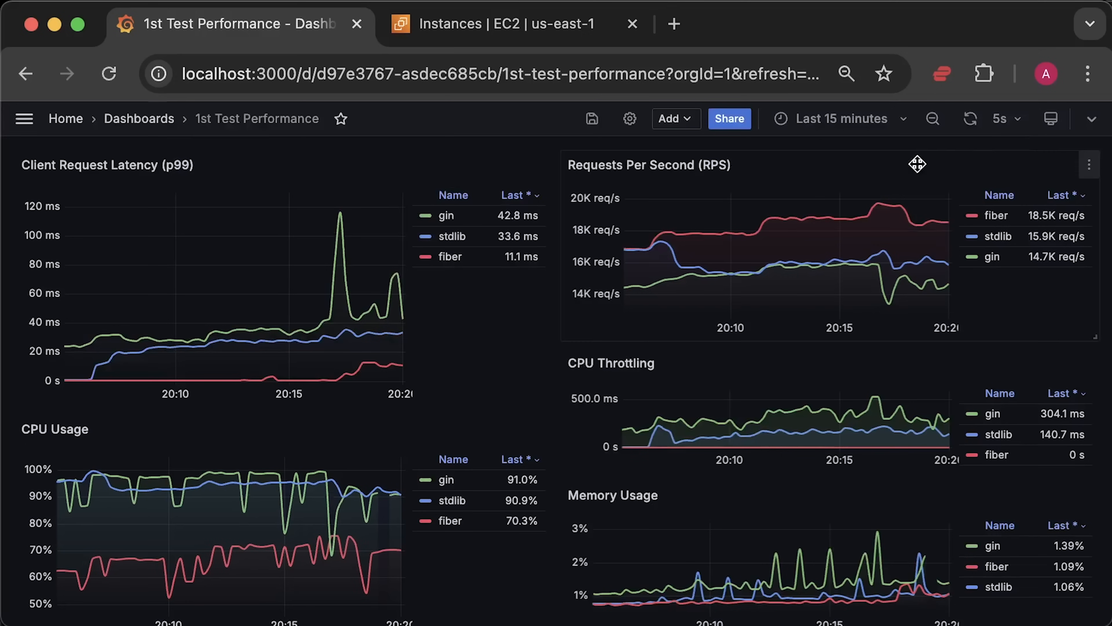
- Set the time range to Last 3 hours and view the Requests Per Second panel alone
left_click(839, 118)
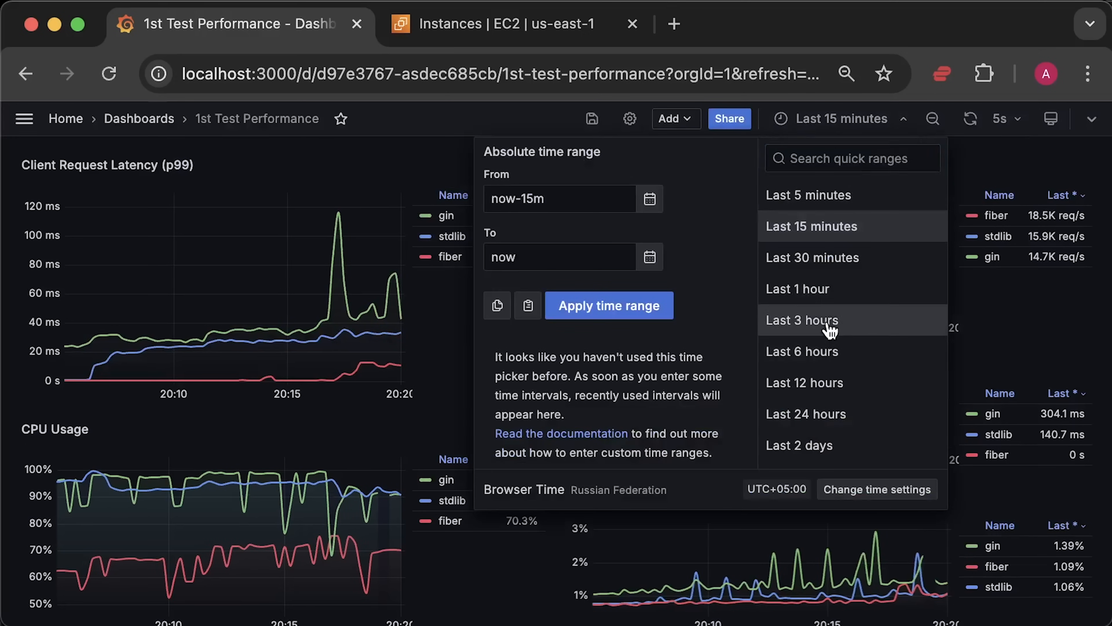
left_click(802, 319)
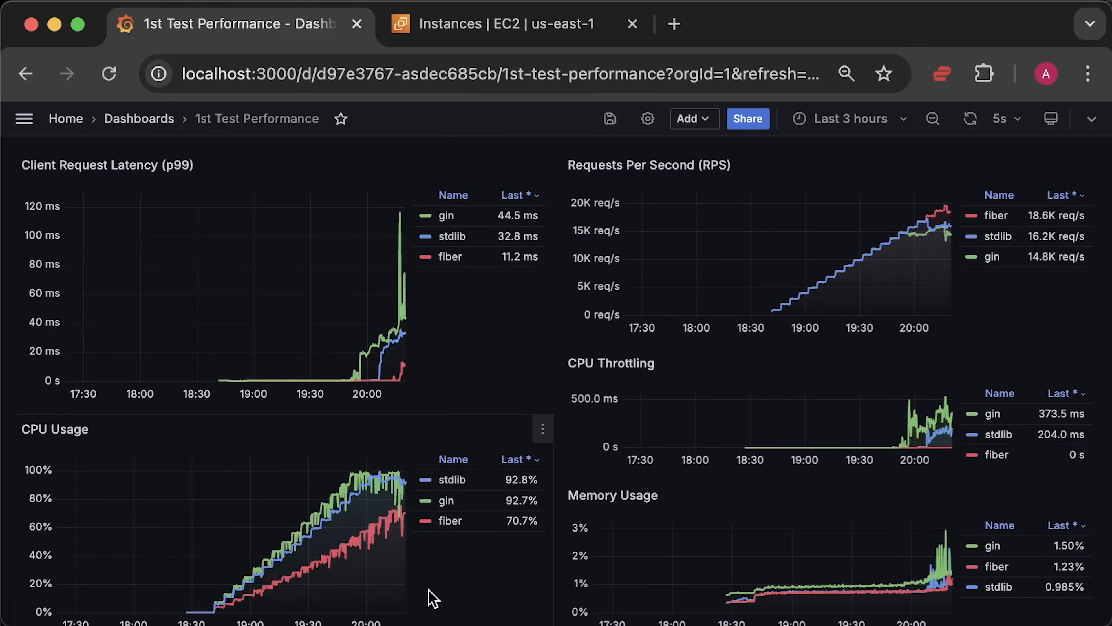
mouse_move(192, 585)
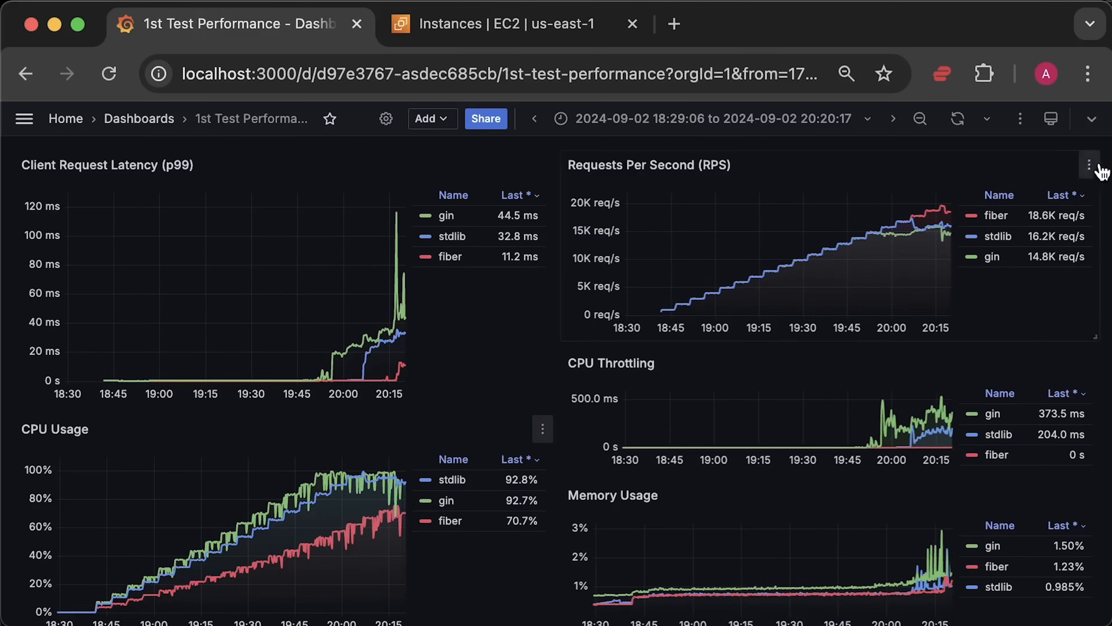
left_click(1088, 165)
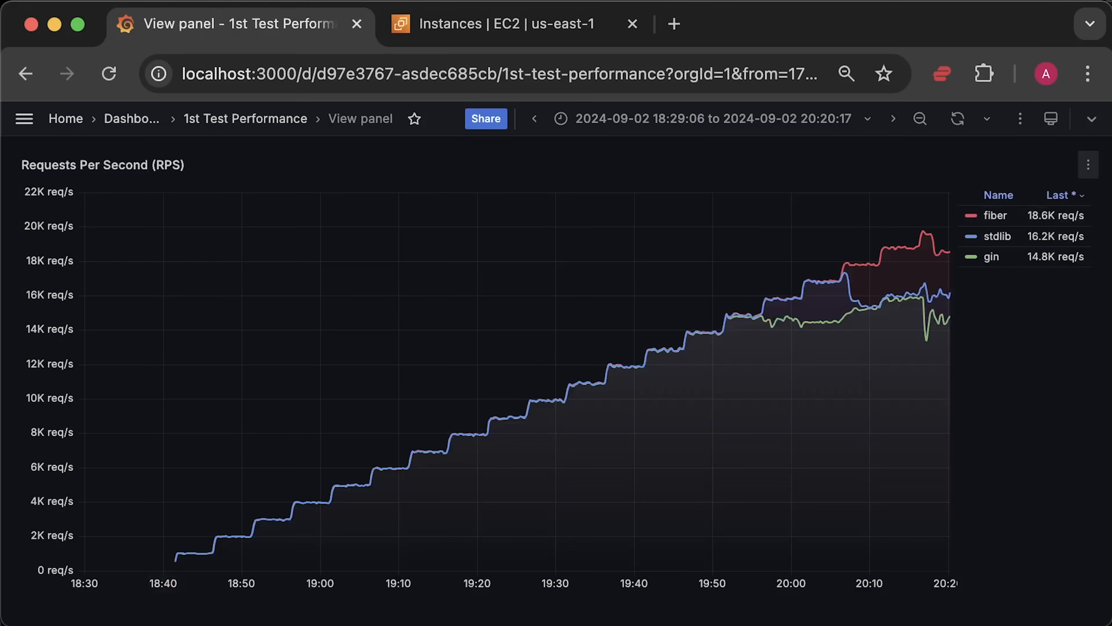
mouse_move(808, 334)
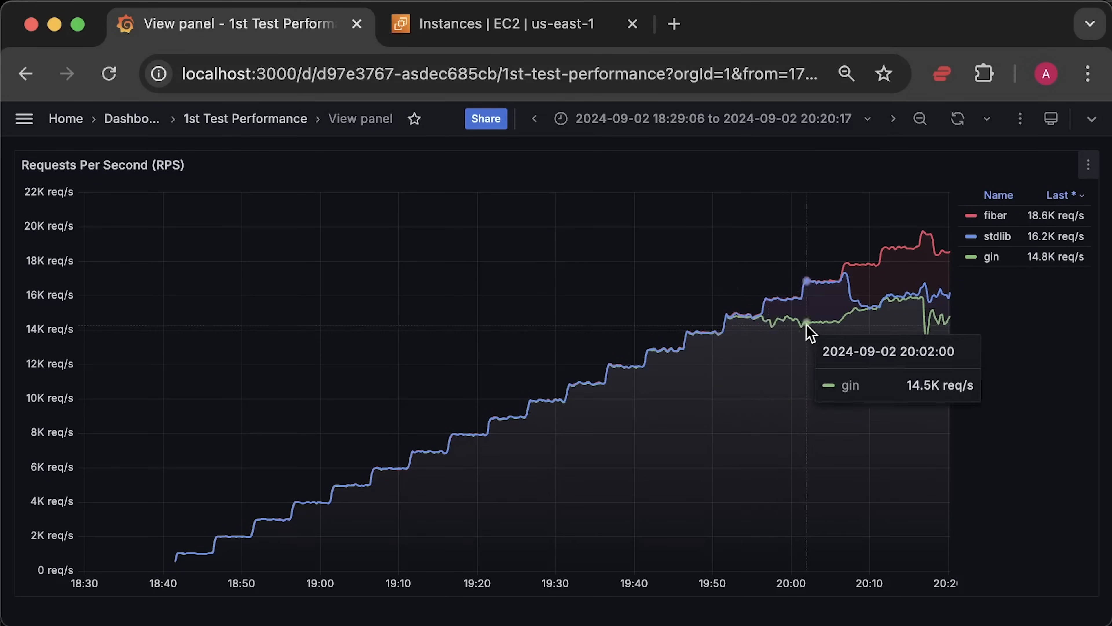
mouse_move(851, 303)
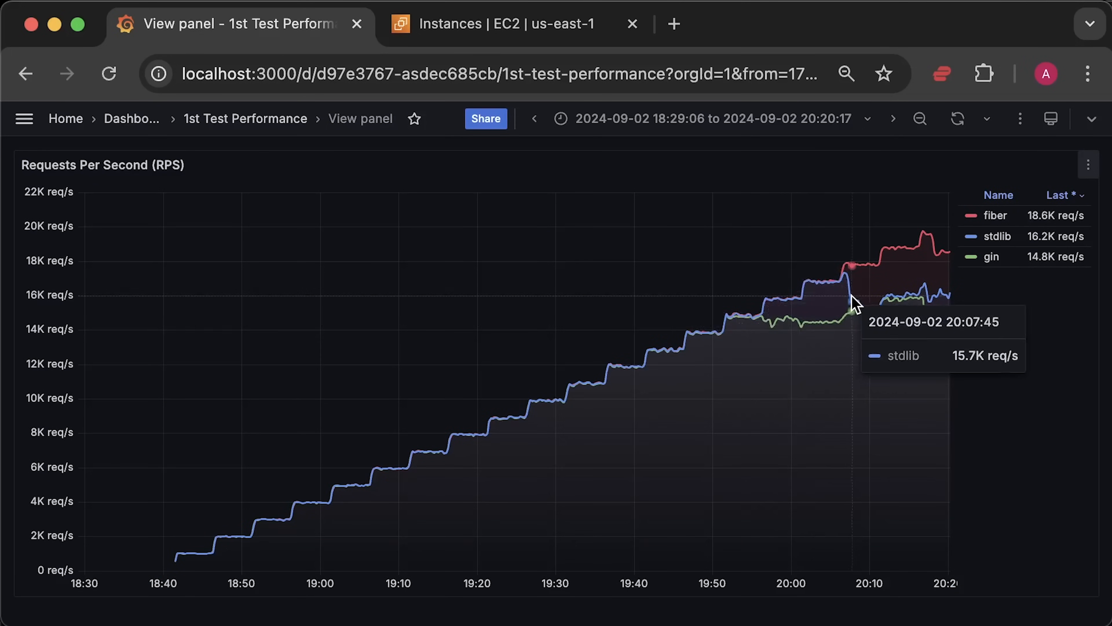
mouse_move(934, 241)
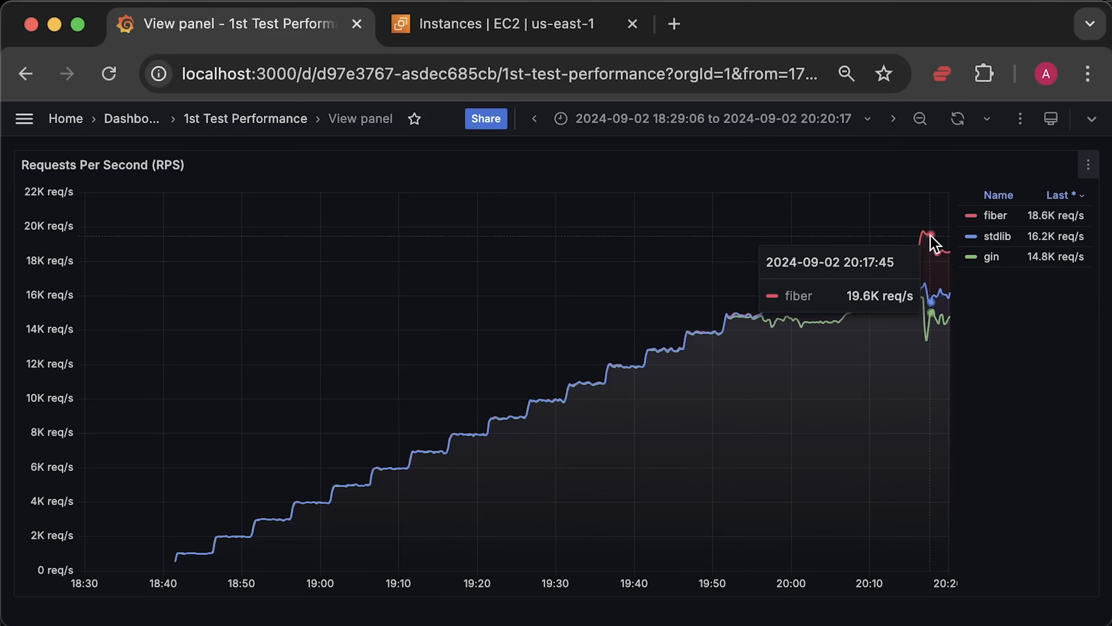
mouse_move(843, 293)
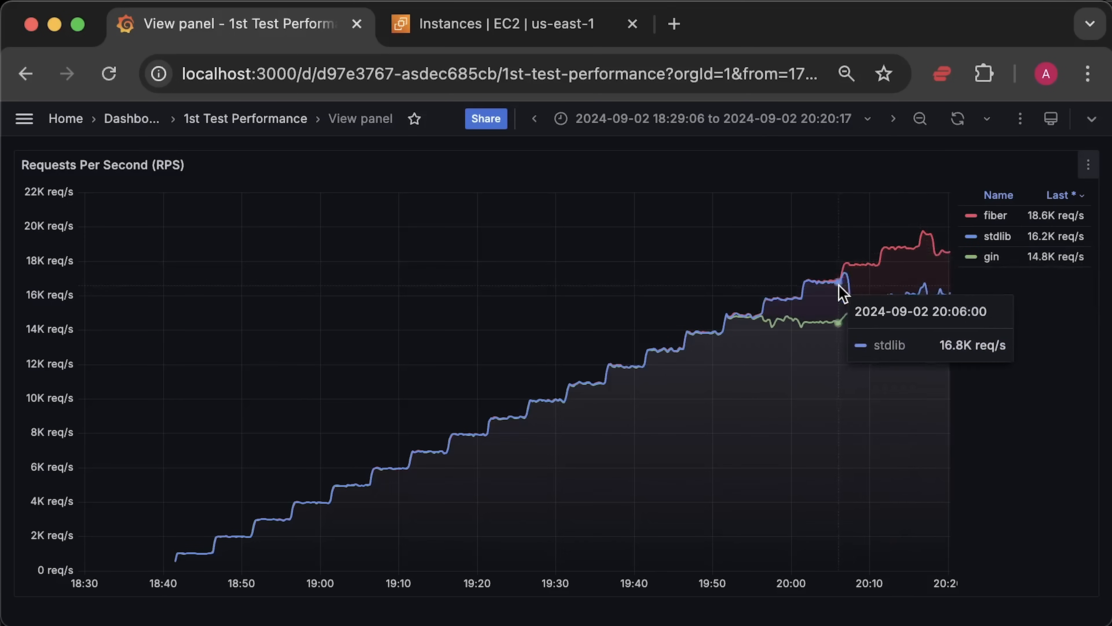
mouse_move(745, 326)
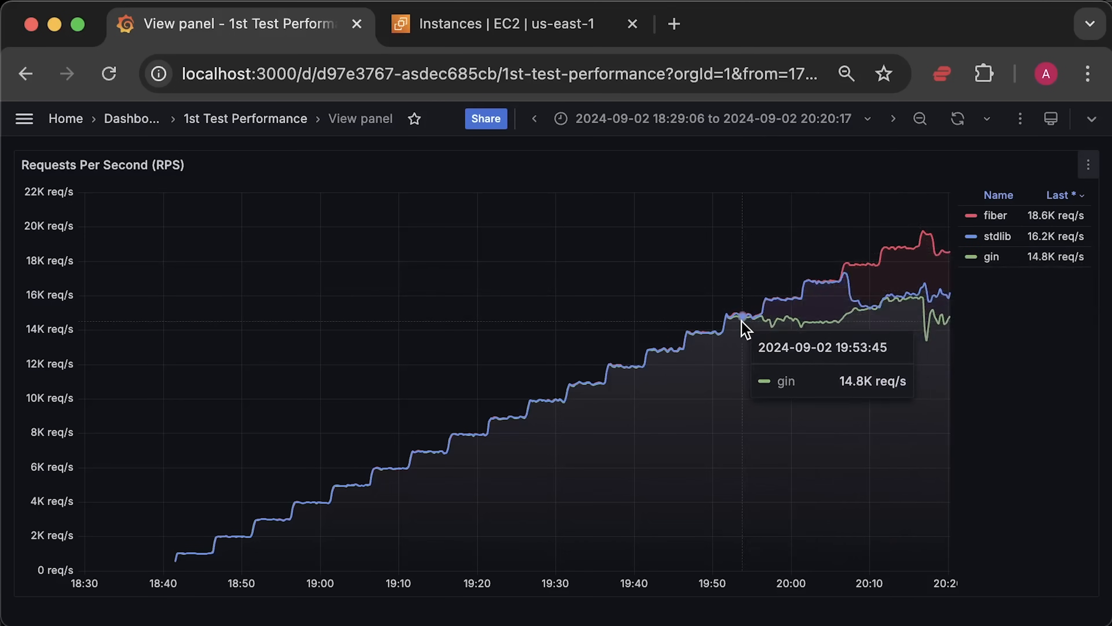
mouse_move(1007, 322)
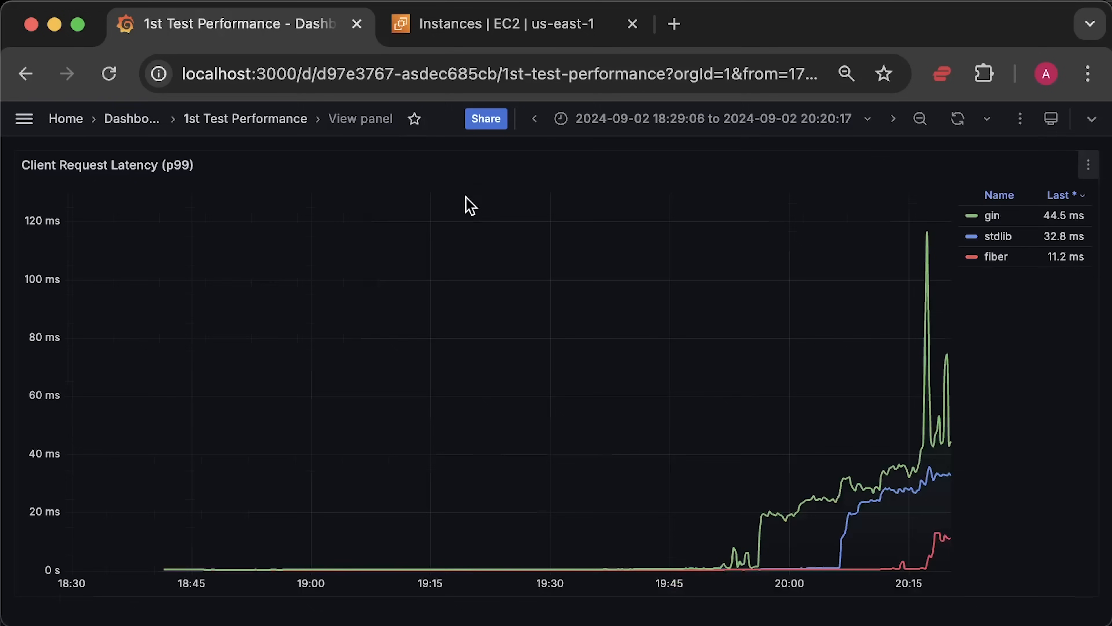
mouse_move(745, 510)
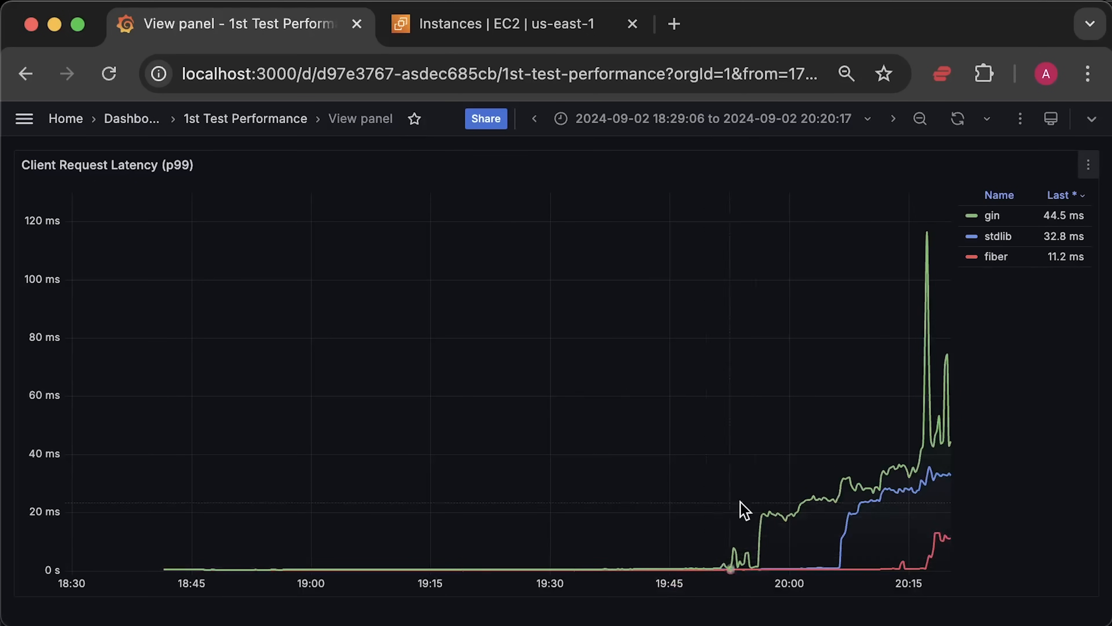
mouse_move(850, 551)
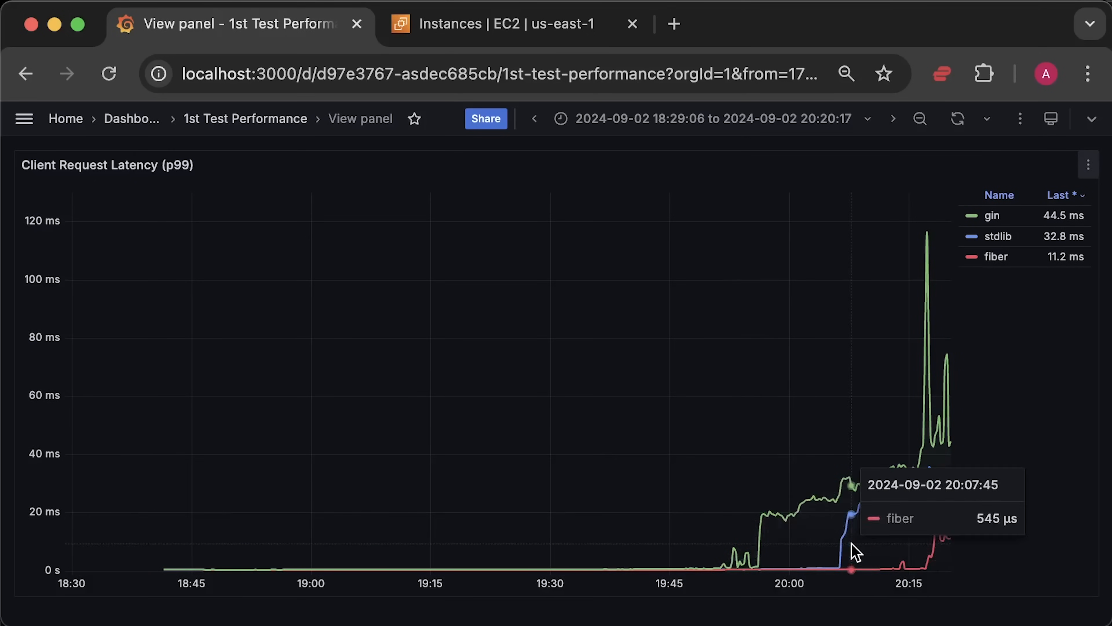
mouse_move(1098, 613)
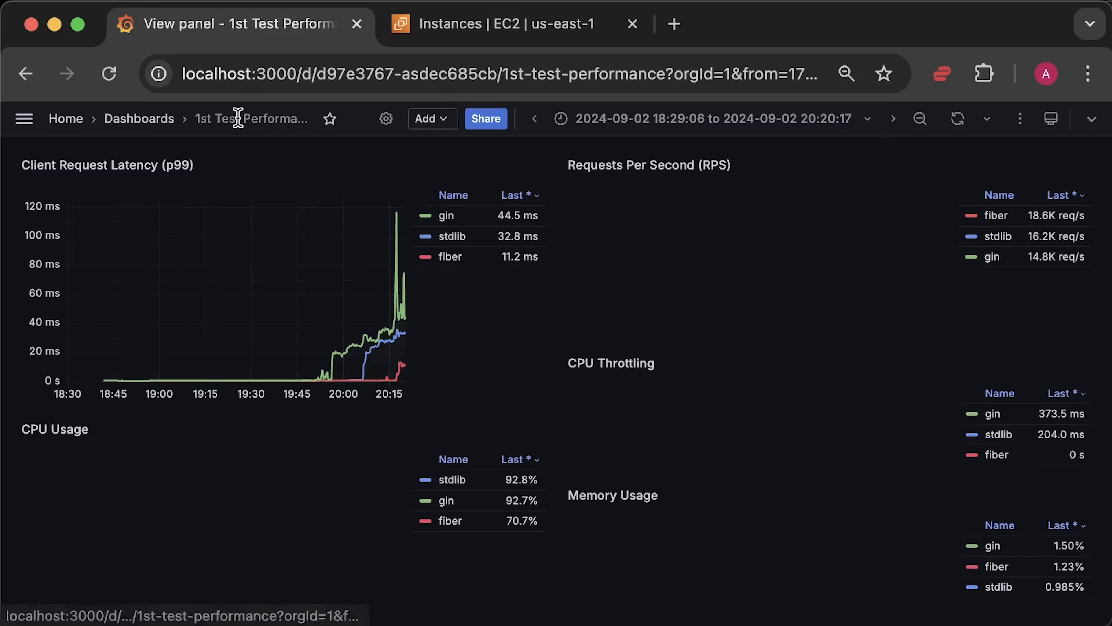
- Bring up the options menu of the CPU Usage panel on the full dashboard
left_click(543, 429)
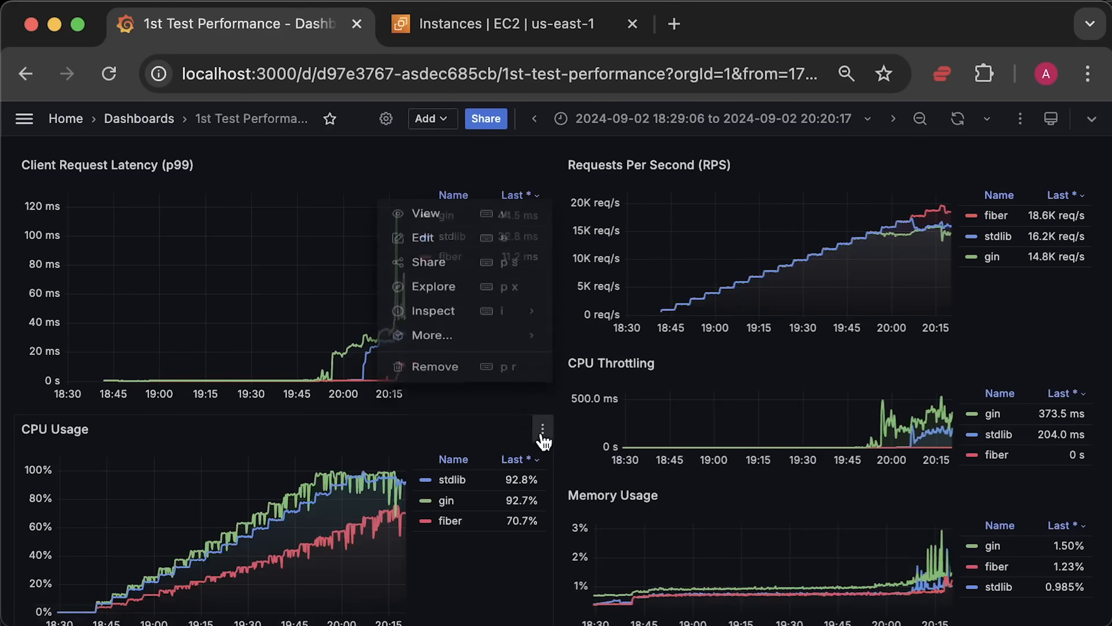
left_click(424, 215)
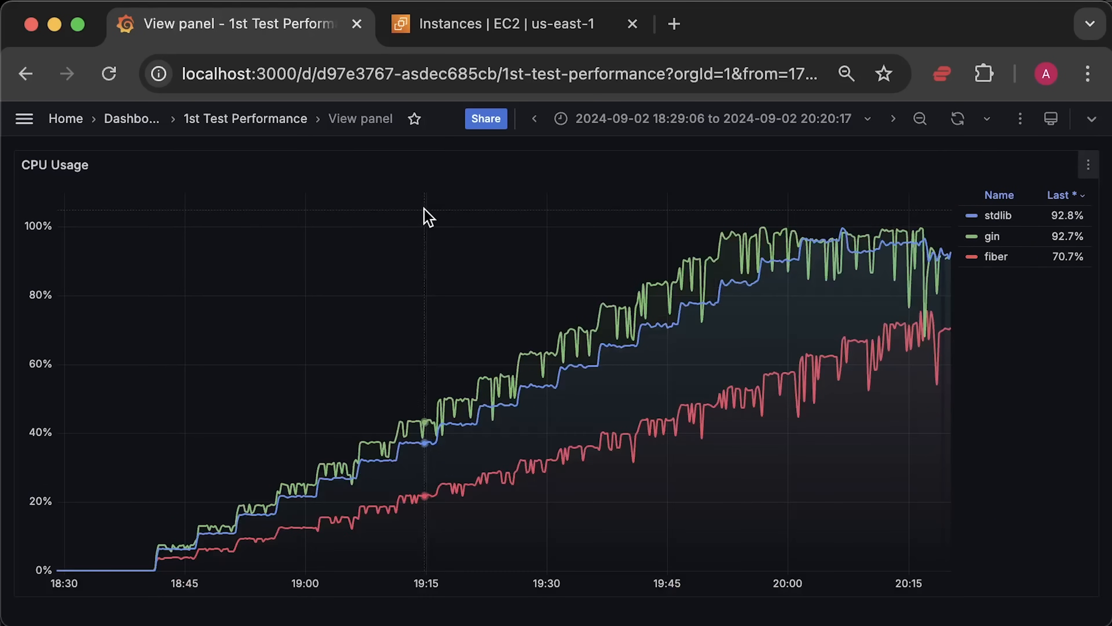
mouse_move(533, 369)
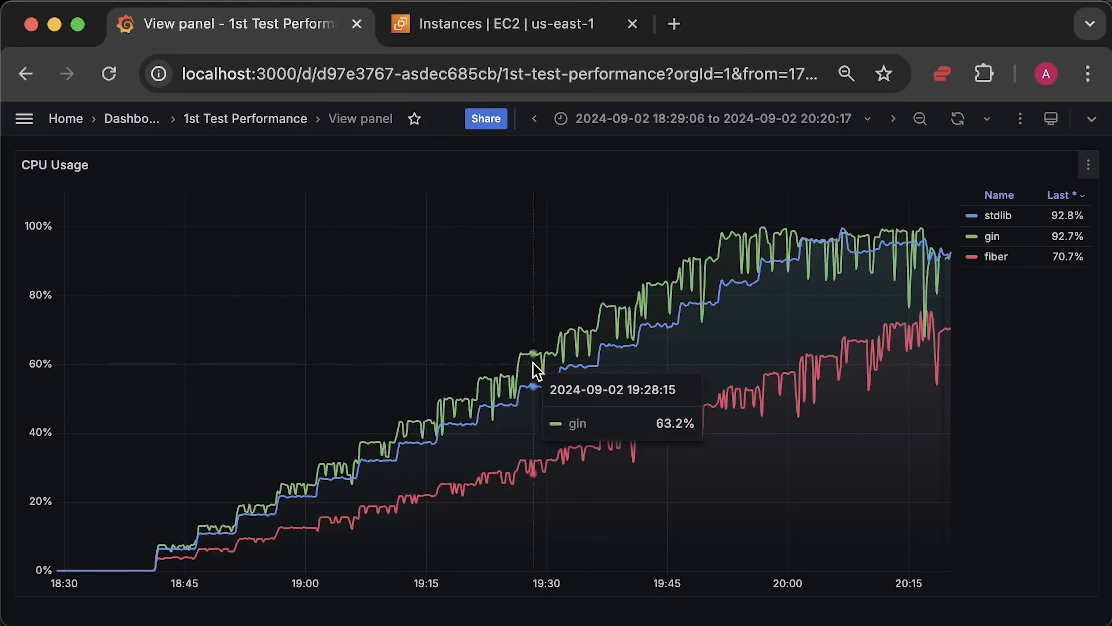
mouse_move(858, 266)
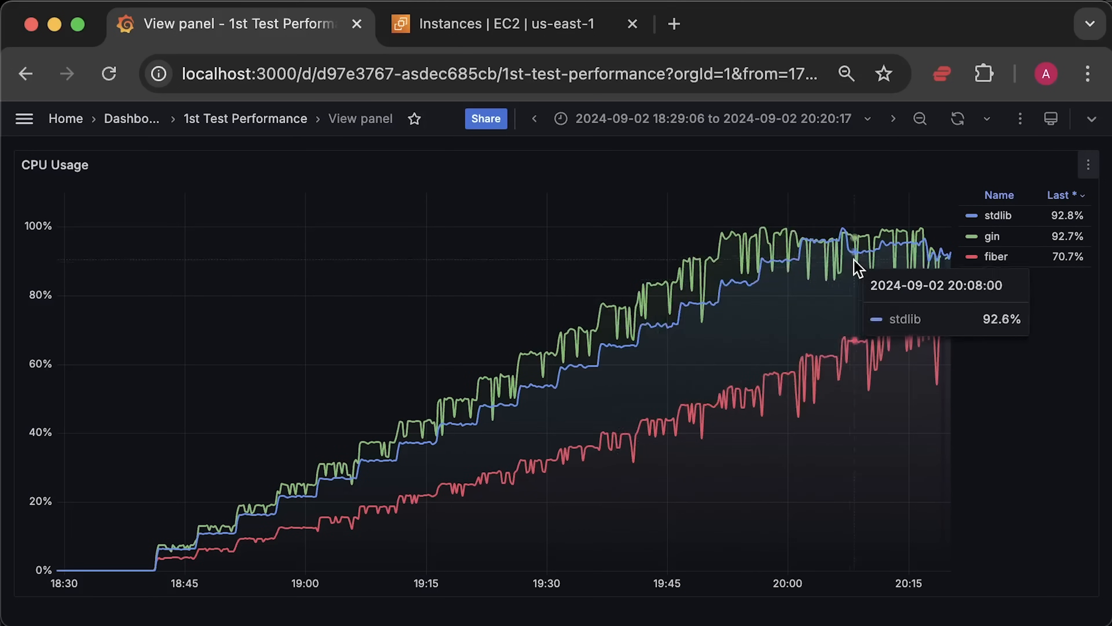
mouse_move(1029, 344)
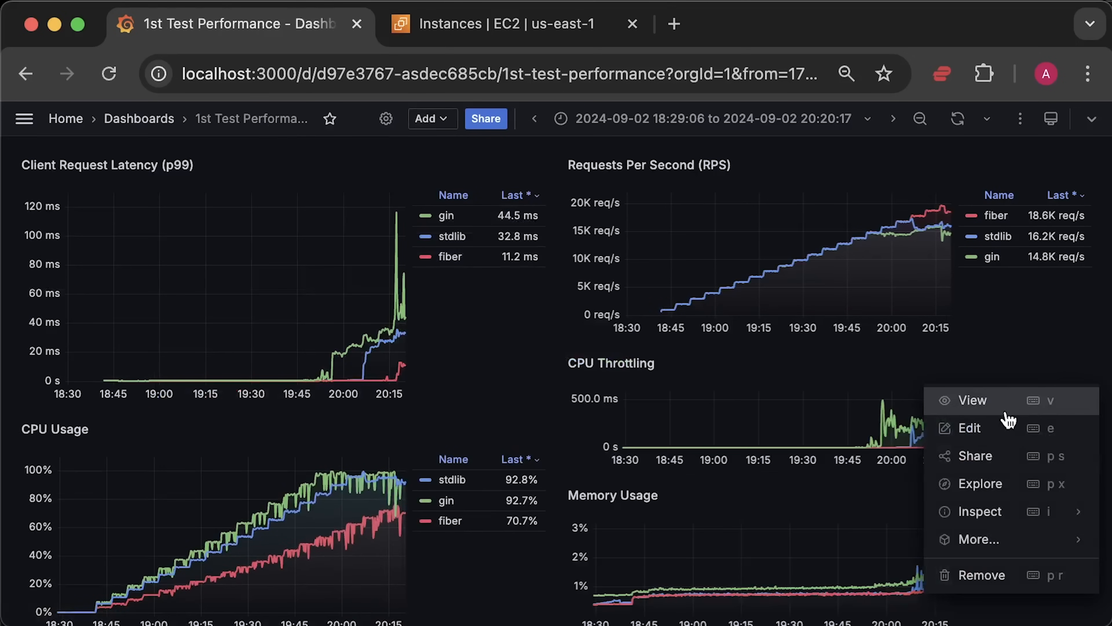
left_click(972, 400)
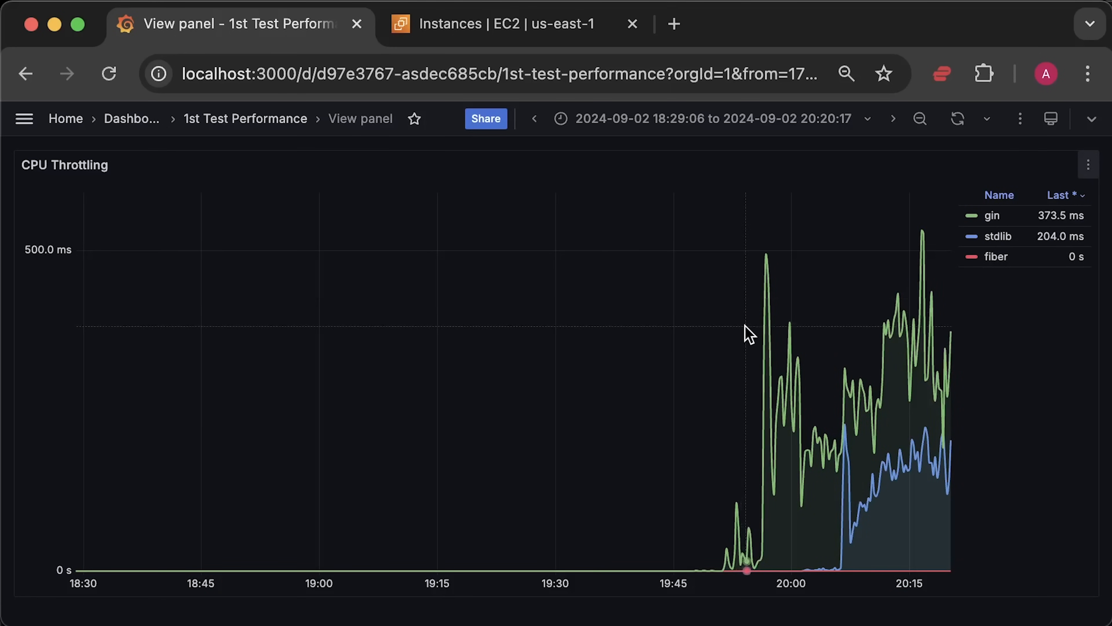
mouse_move(1042, 506)
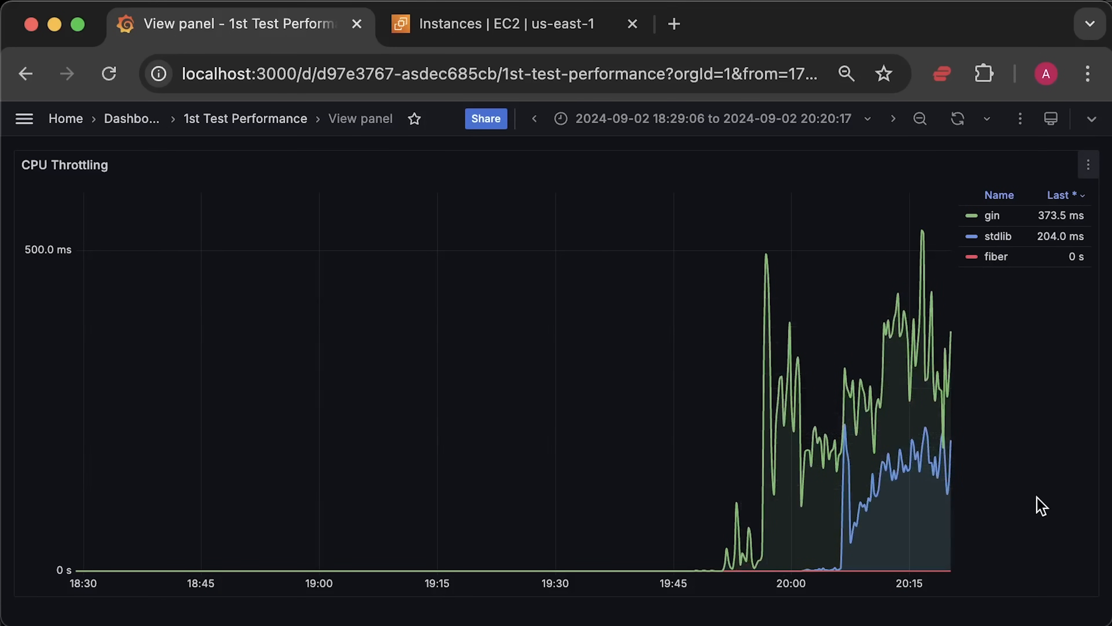
mouse_move(1065, 502)
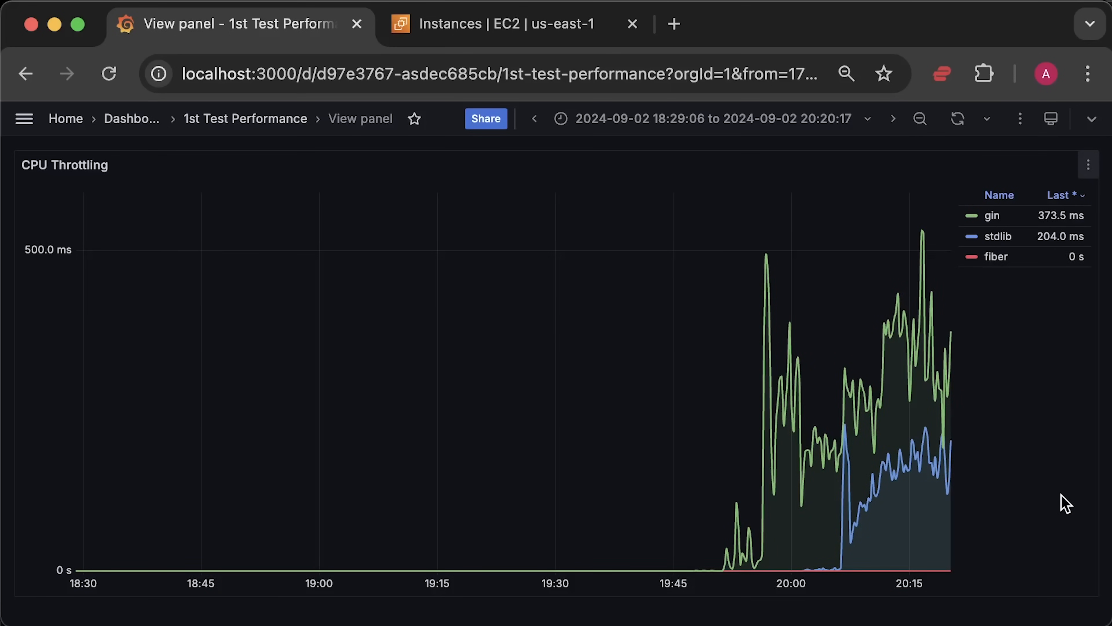
mouse_move(1062, 503)
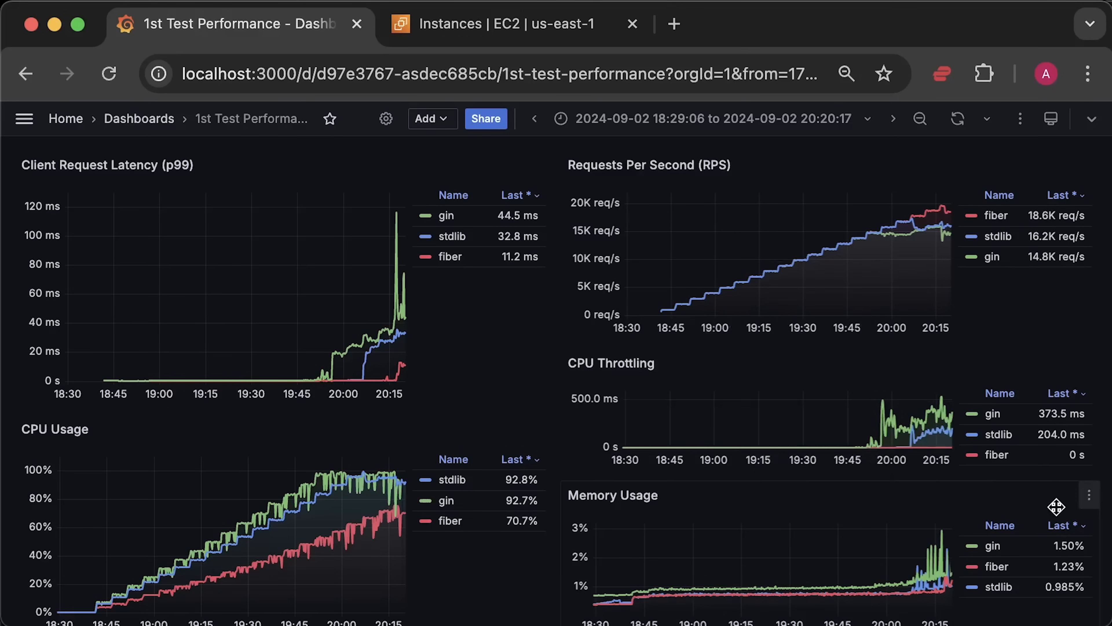
- View the Memory Usage panel alone, comparing gin, fiber and stdlib memory
left_click(1089, 494)
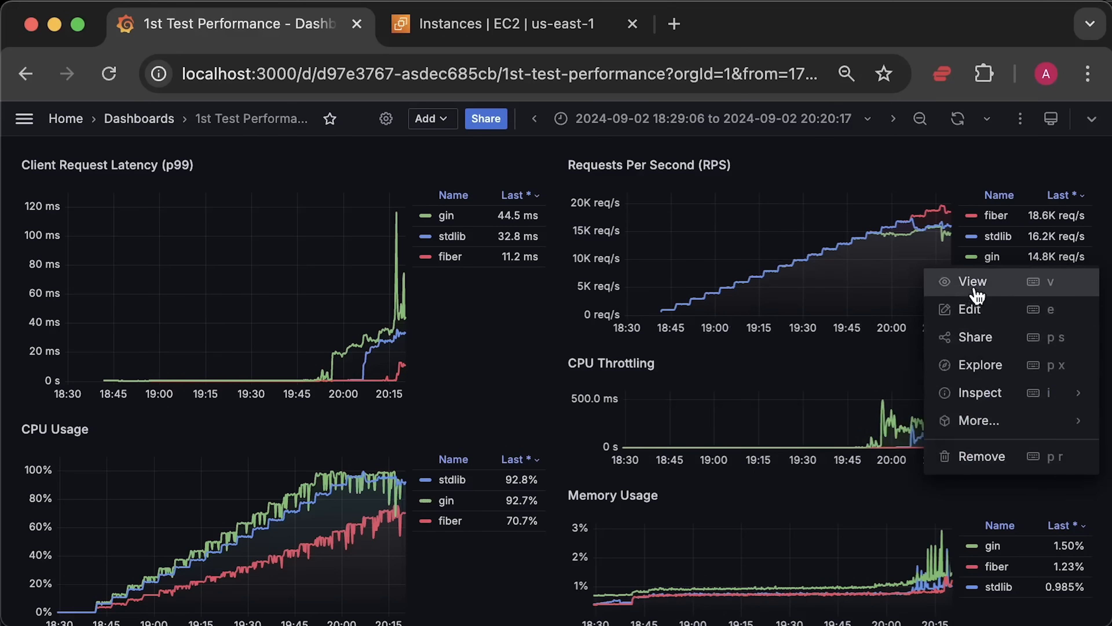
left_click(972, 281)
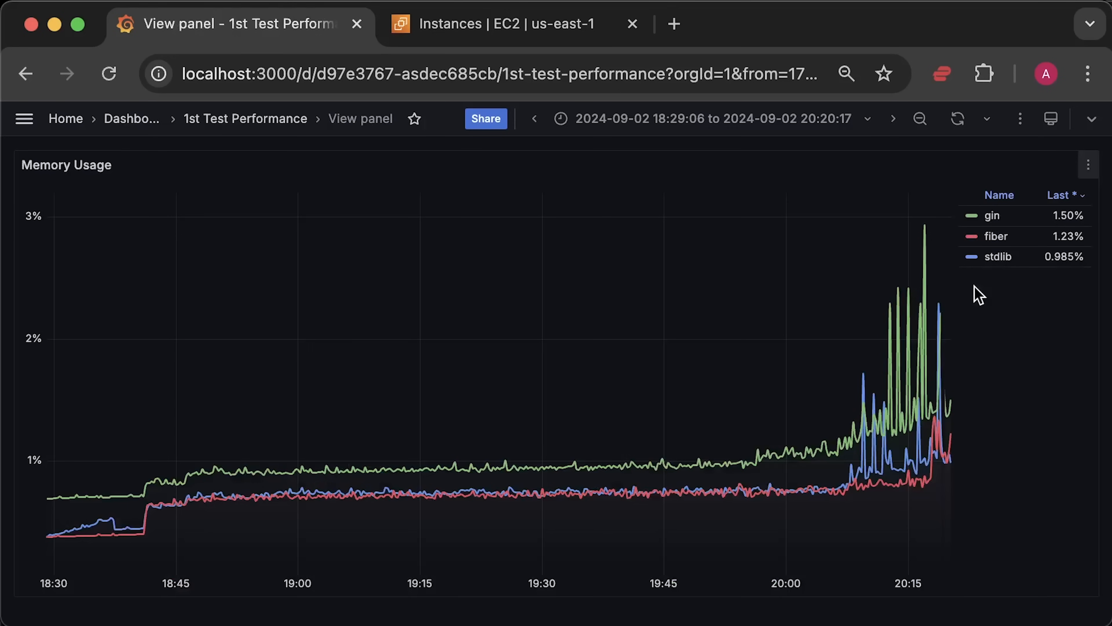
mouse_move(1072, 405)
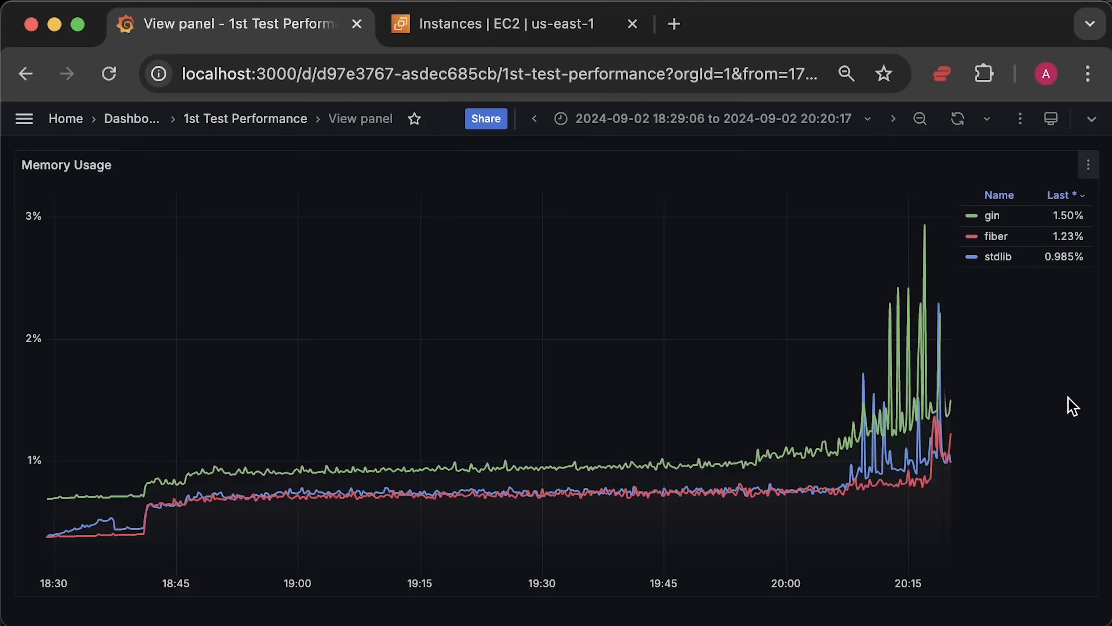
mouse_move(972, 438)
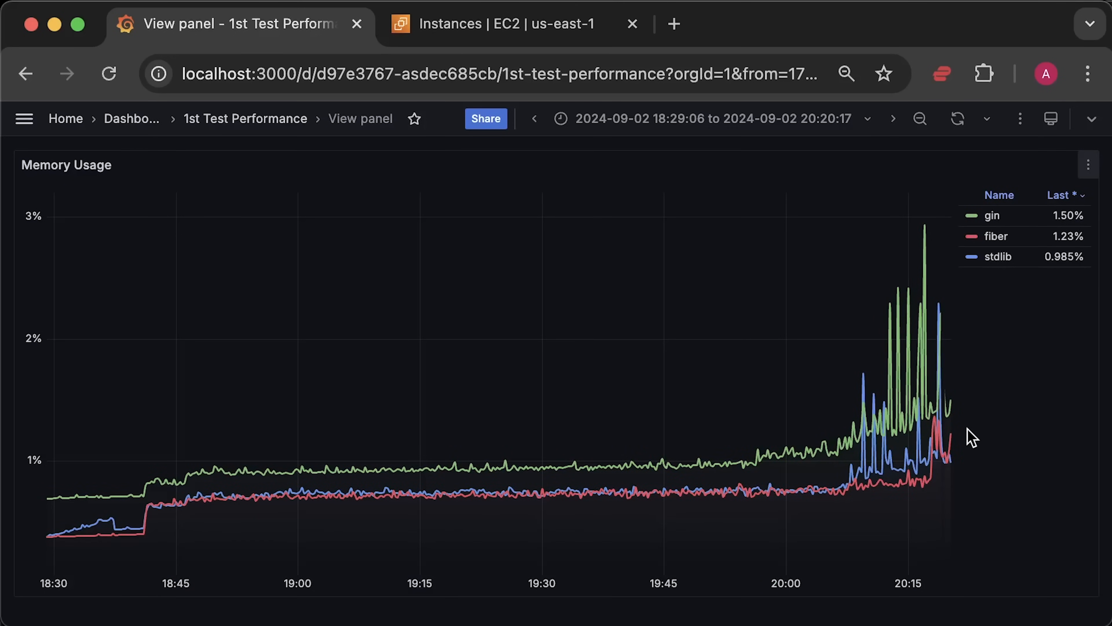
mouse_move(332, 175)
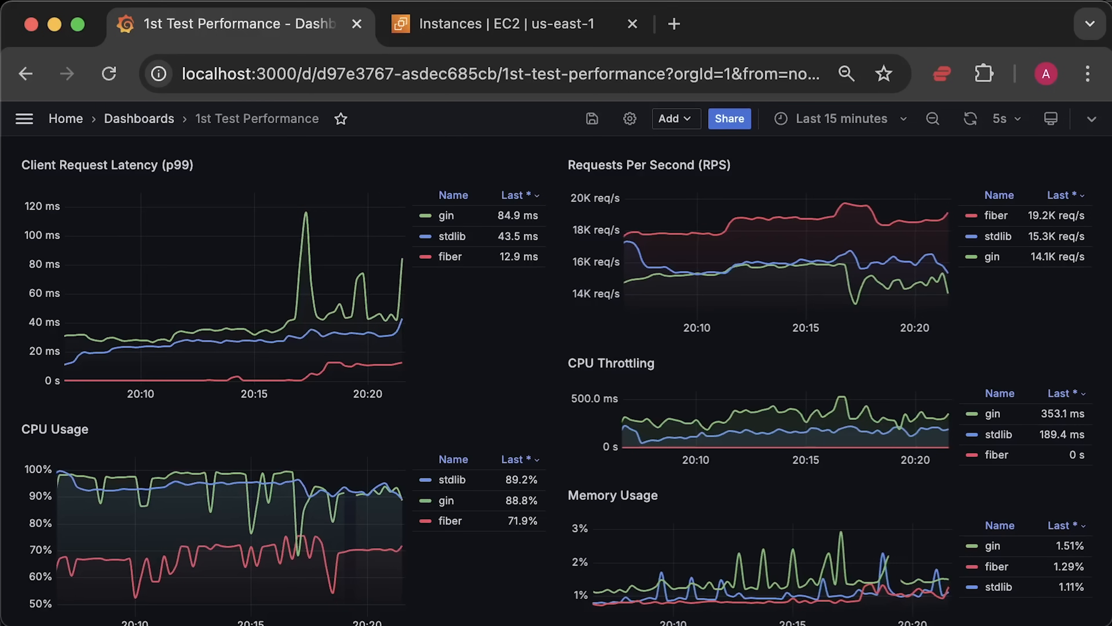
mouse_move(681, 443)
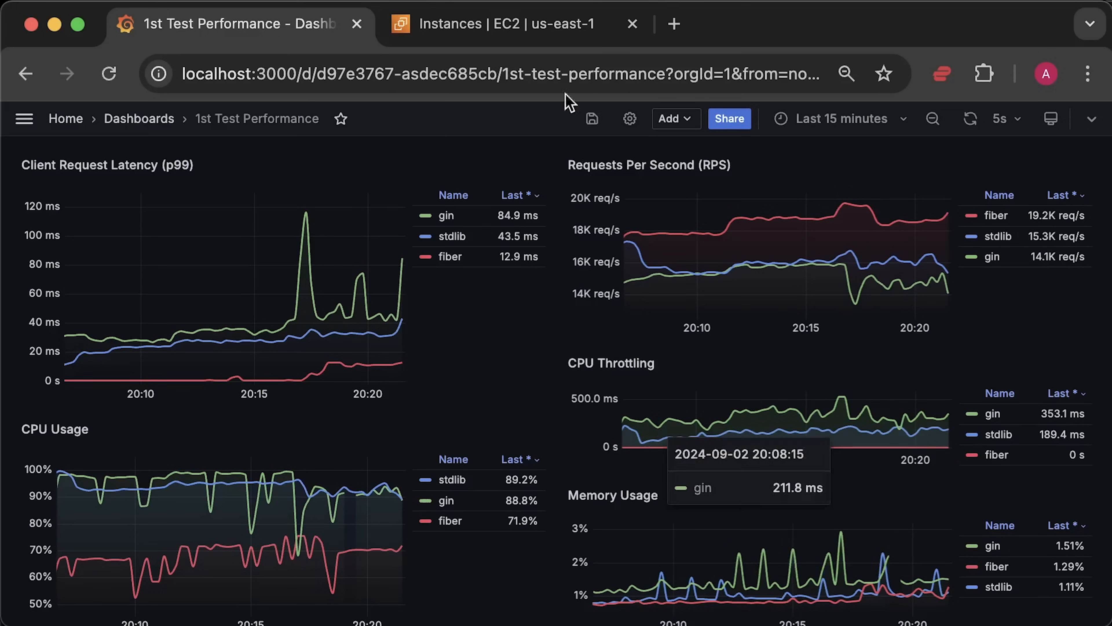
- Refresh the EC2 instances list and select instance i-0abc8cdf08963035e for its details
left_click(496, 23)
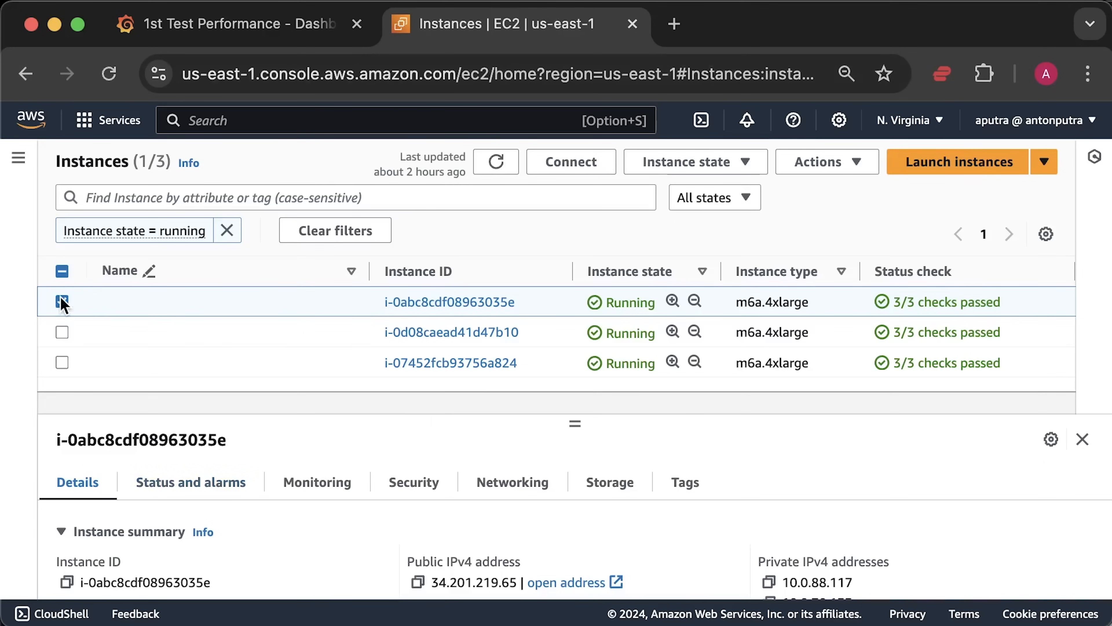
left_click(62, 300)
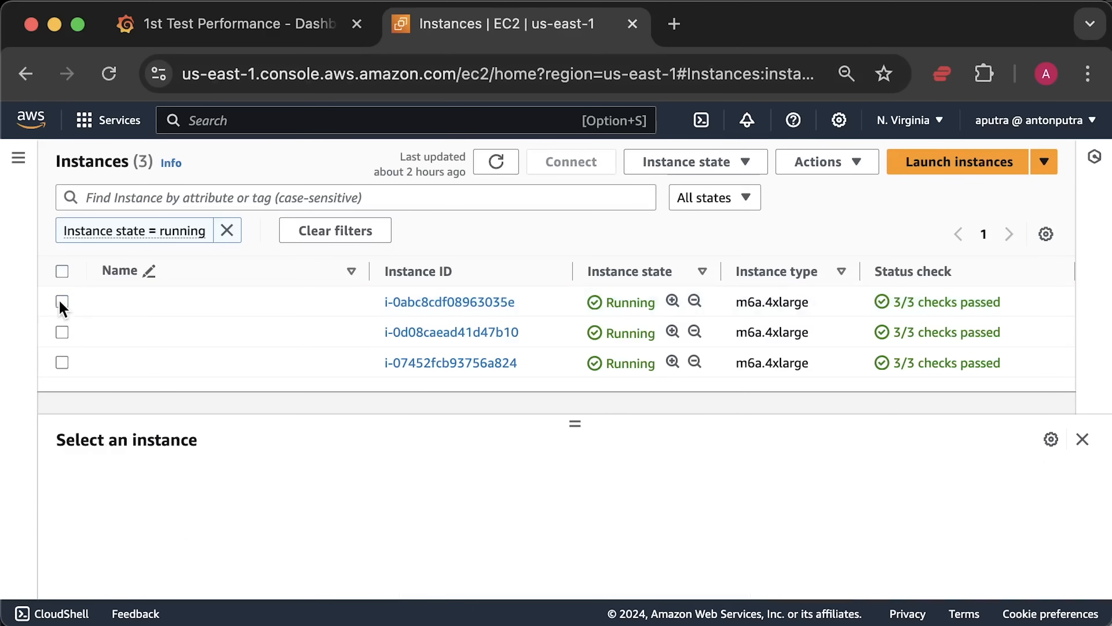
left_click(496, 161)
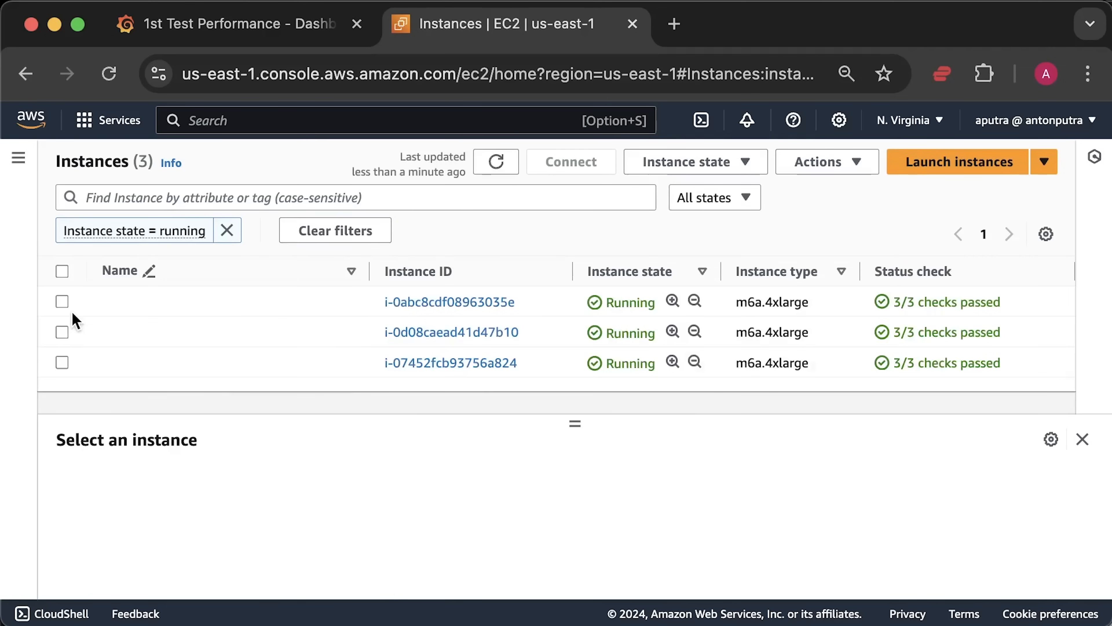
left_click(62, 300)
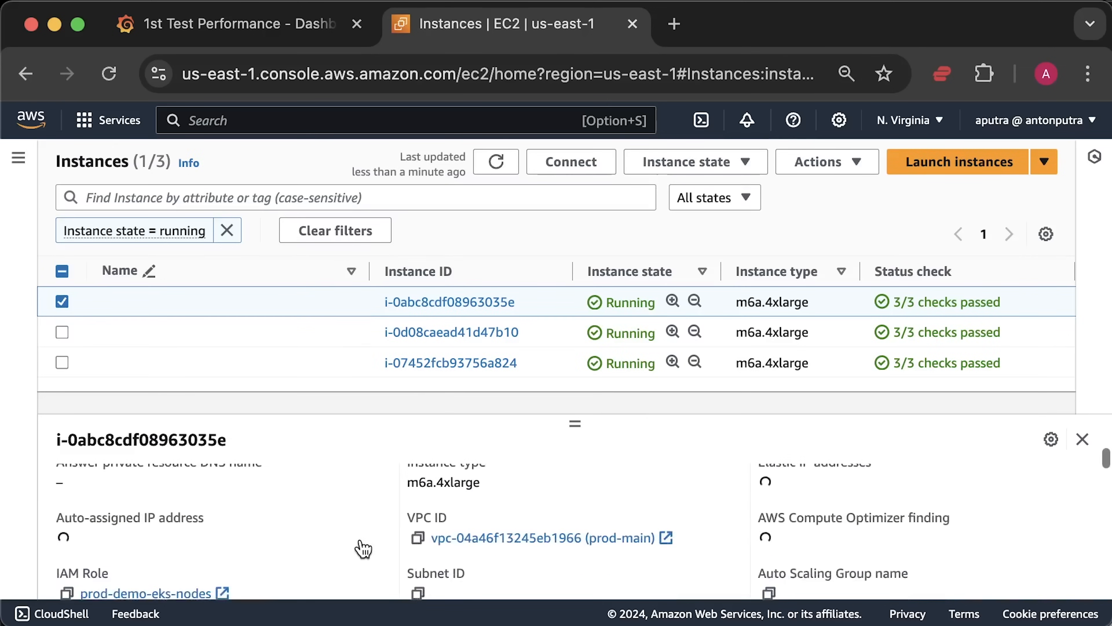